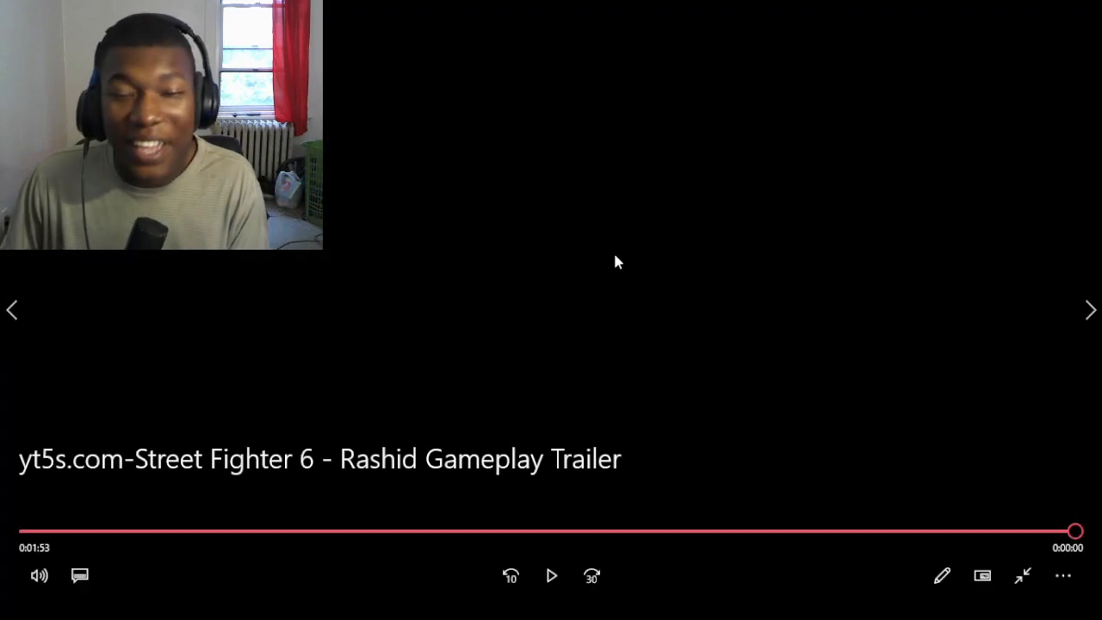
- Drag the Rashid trailer's playhead back from the end to about two-fifths through
drag(1075, 531, 422, 531)
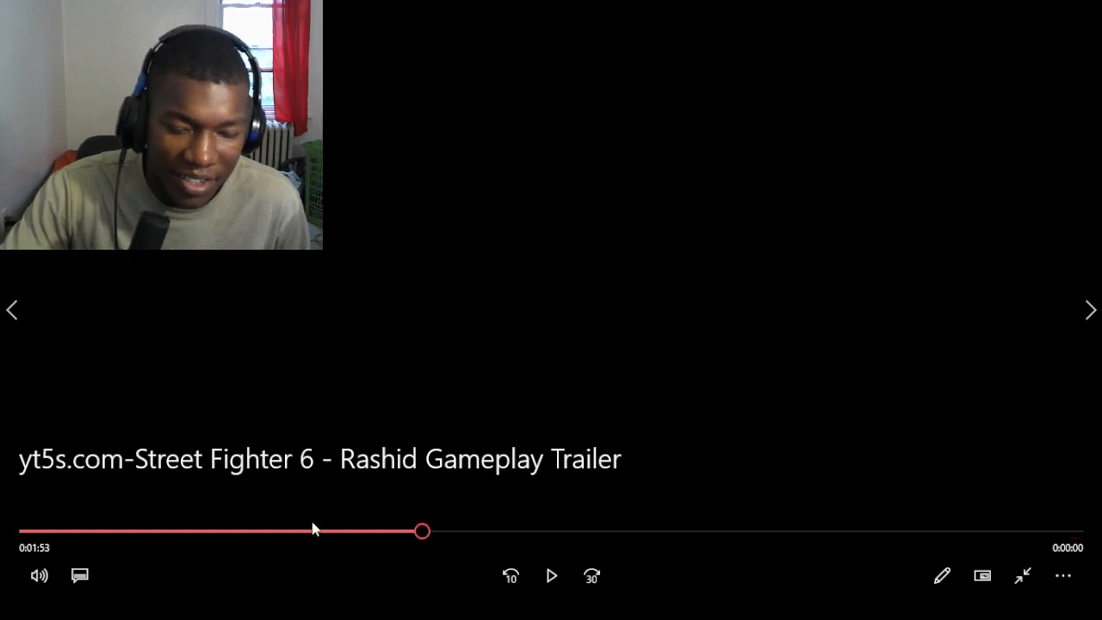